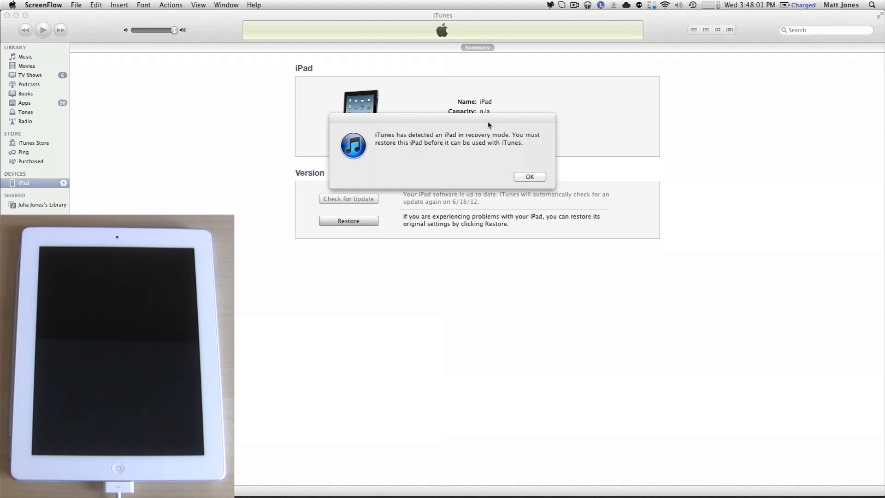
Dismiss the recovery-mode notice so the iPad summary with its restore option shows.
{"action": "left_click", "coordinate": [528, 177]}
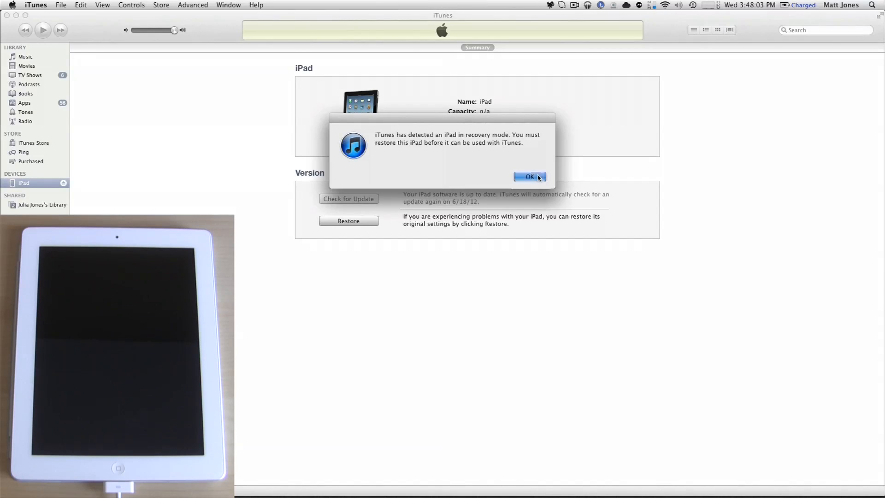
{"action": "left_click", "coordinate": [529, 177]}
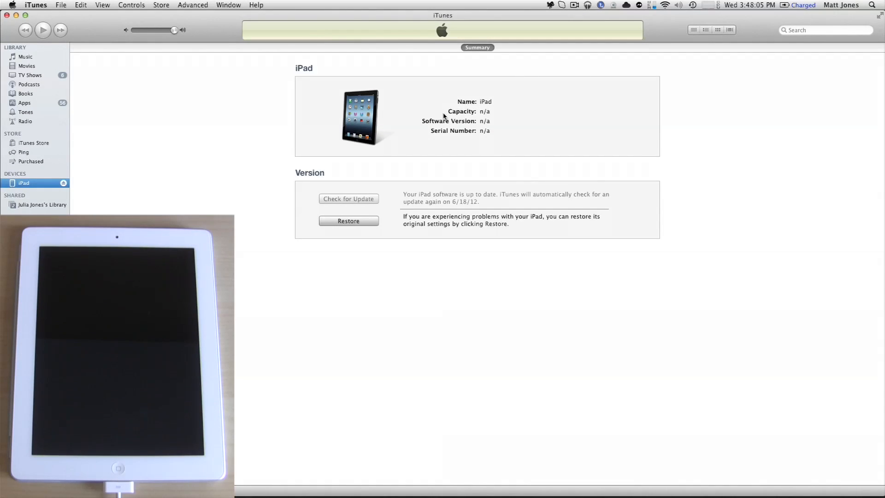
{"action": "mouse_move", "coordinate": [376, 161]}
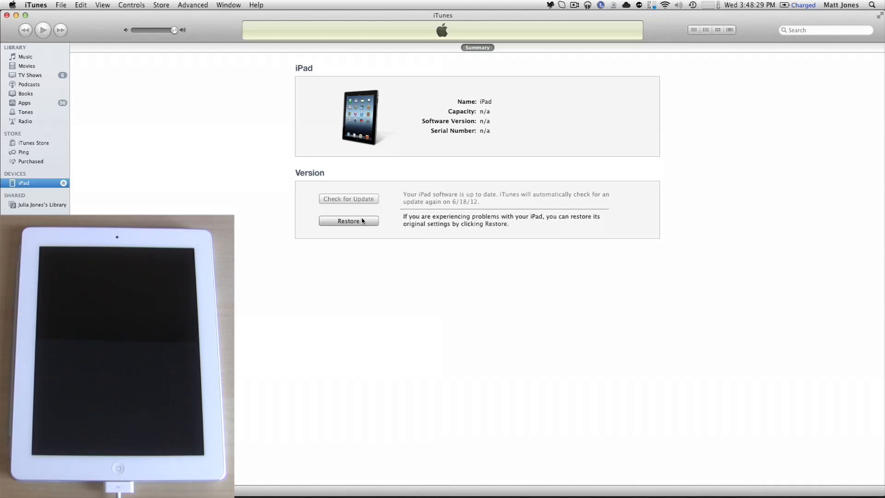
{"action": "left_click", "coordinate": [348, 220]}
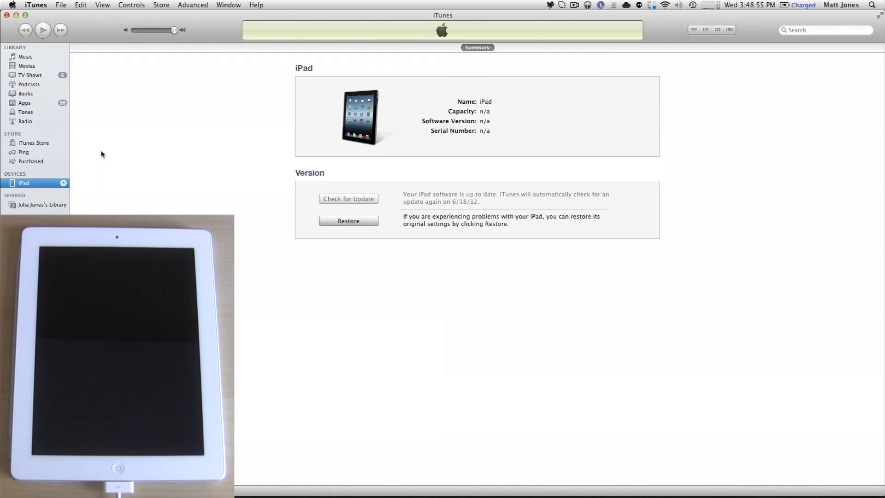
{"action": "mouse_move", "coordinate": [96, 156]}
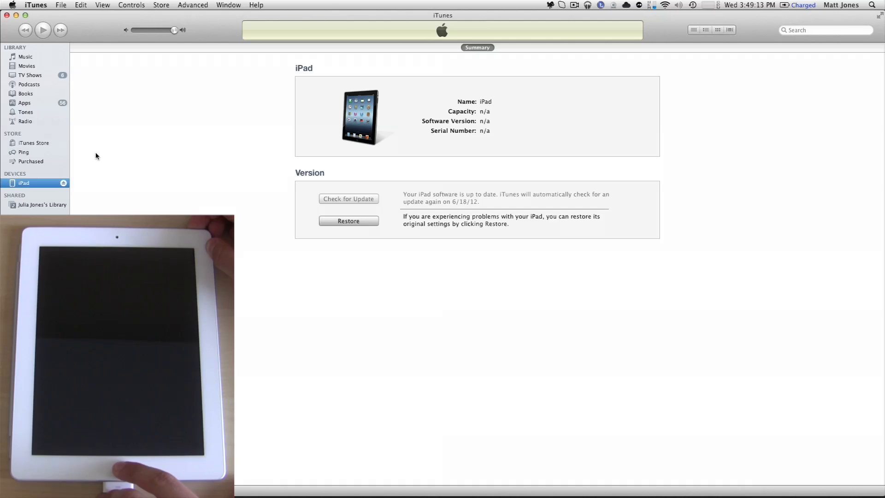
{"action": "left_click", "coordinate": [24, 56]}
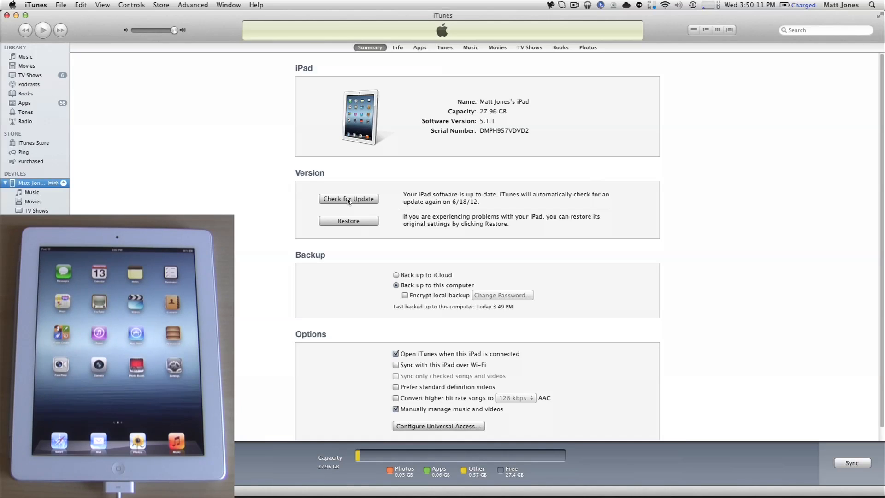
{"action": "mouse_move", "coordinate": [309, 127]}
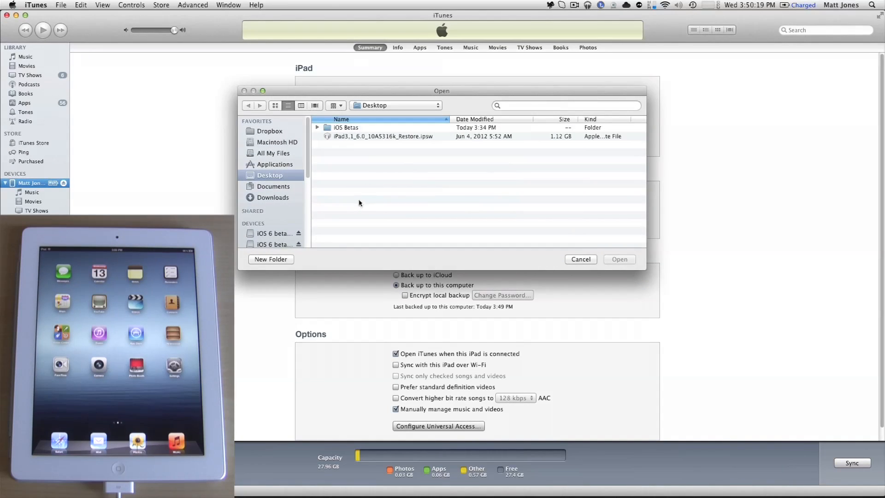
Choose iPad3,1_6.0_10A5316k_Restore.ipsw from the Desktop and confirm updating the iPad to iOS 6.0.
{"action": "left_click", "coordinate": [382, 137]}
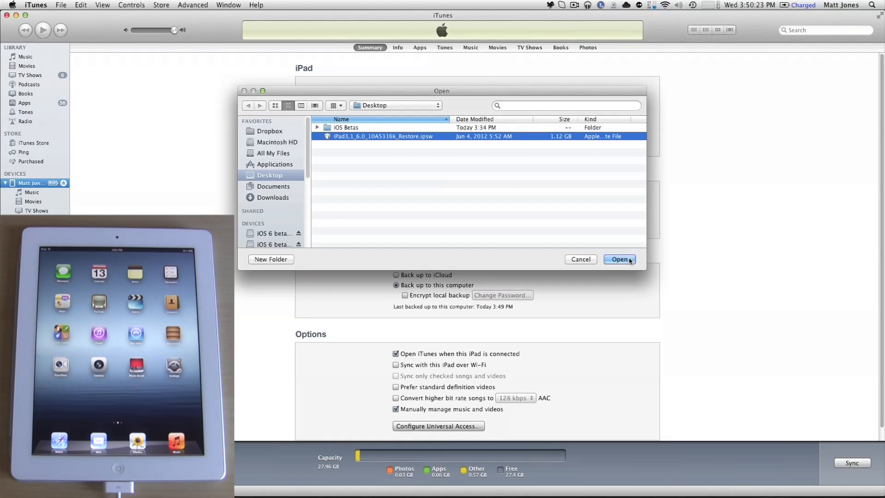
{"action": "left_click", "coordinate": [619, 259]}
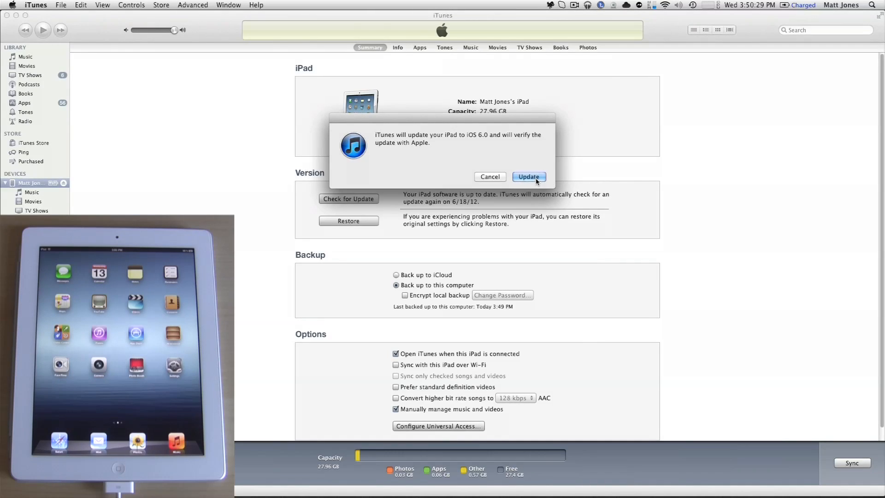
{"action": "left_click", "coordinate": [527, 177]}
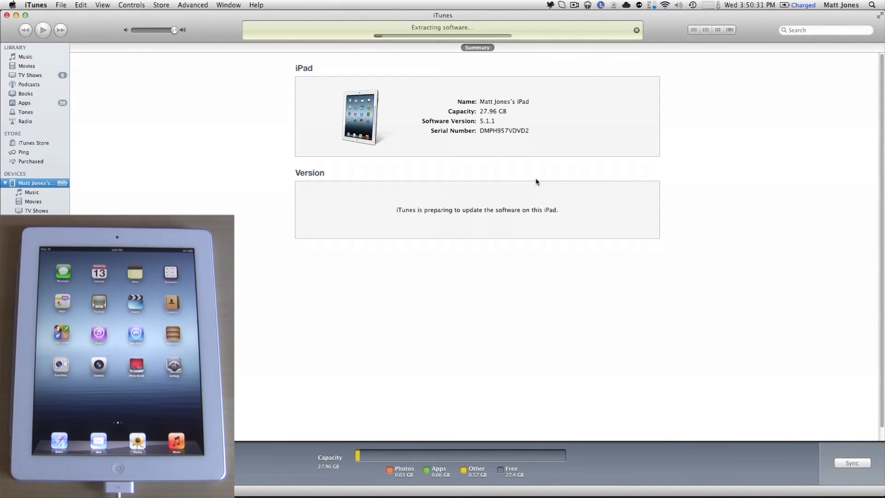